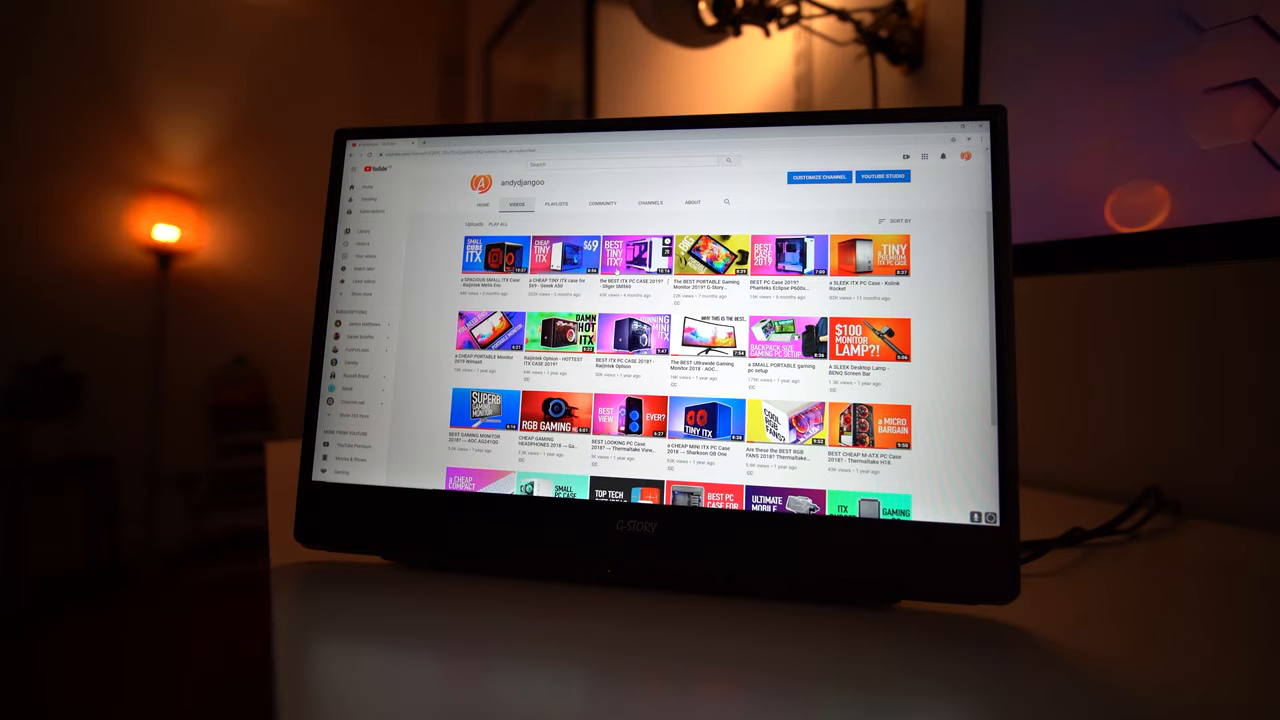
scroll("down", 3)
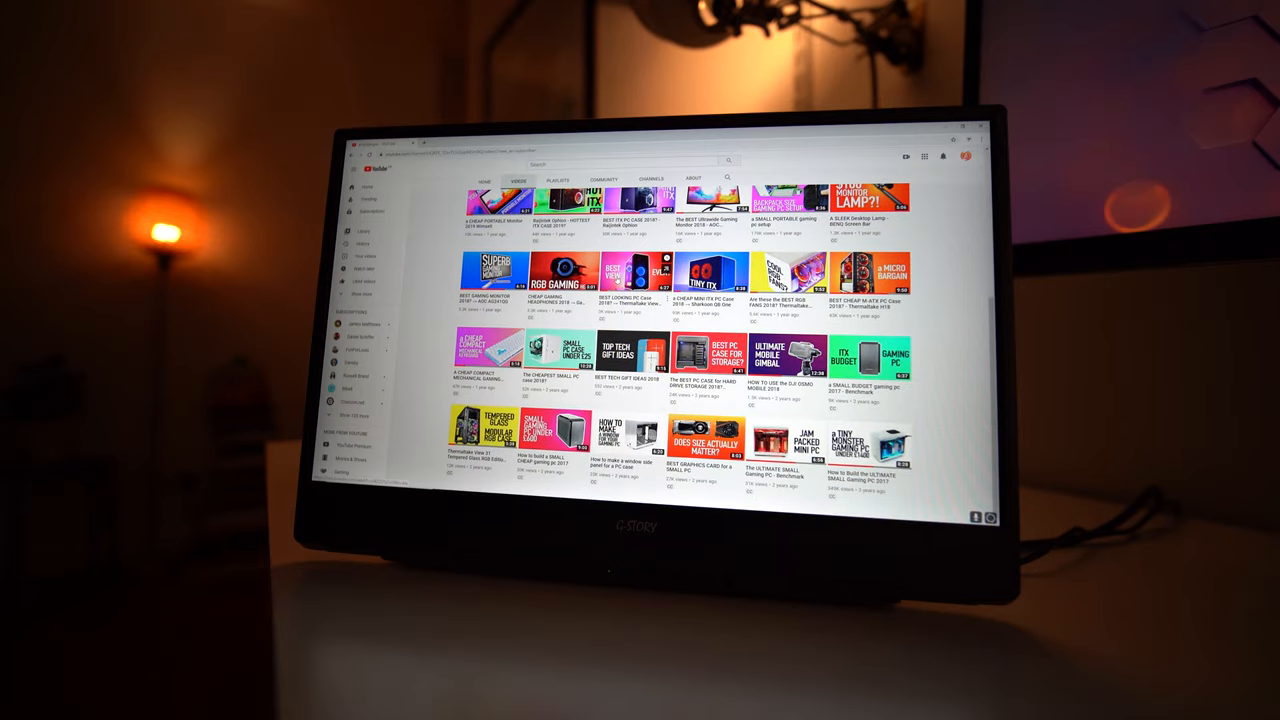